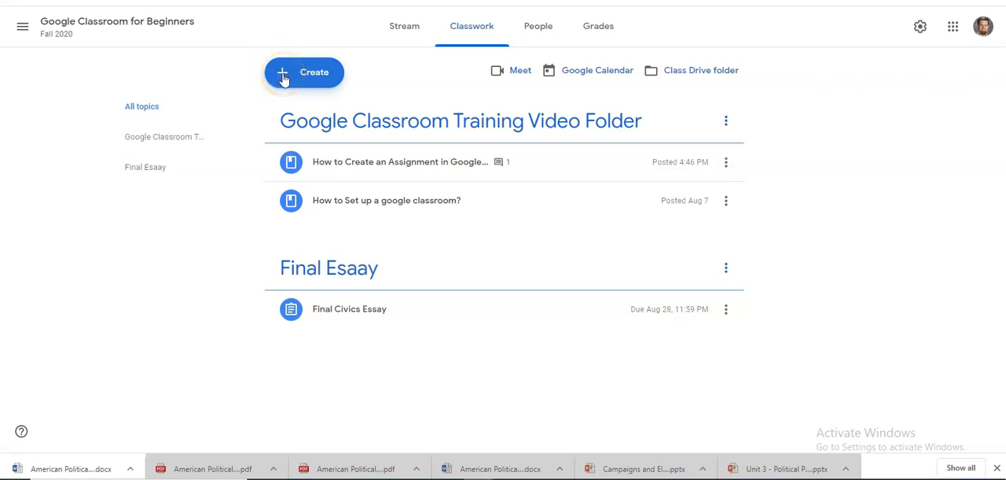
Step: Open the Create menu on the Fall 2020 beginners class Classwork page
left_click(303, 72)
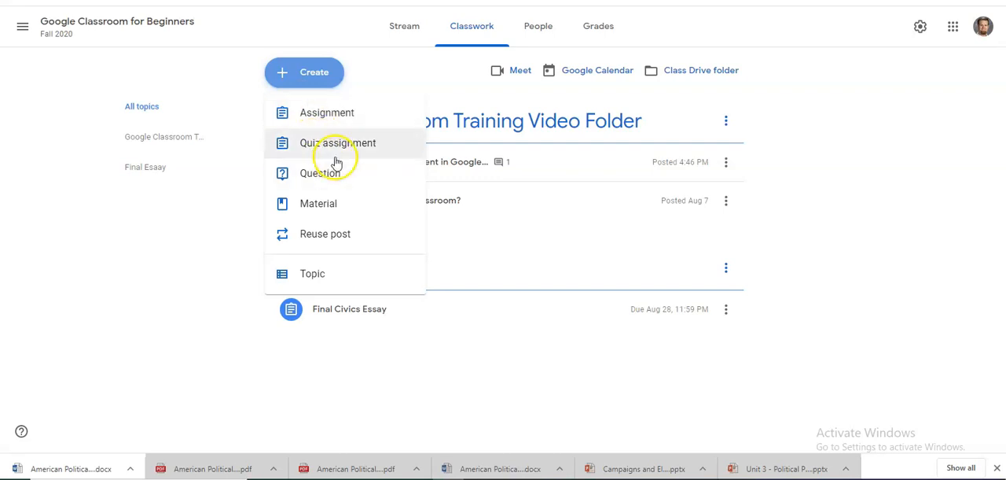
mouse_move(323, 179)
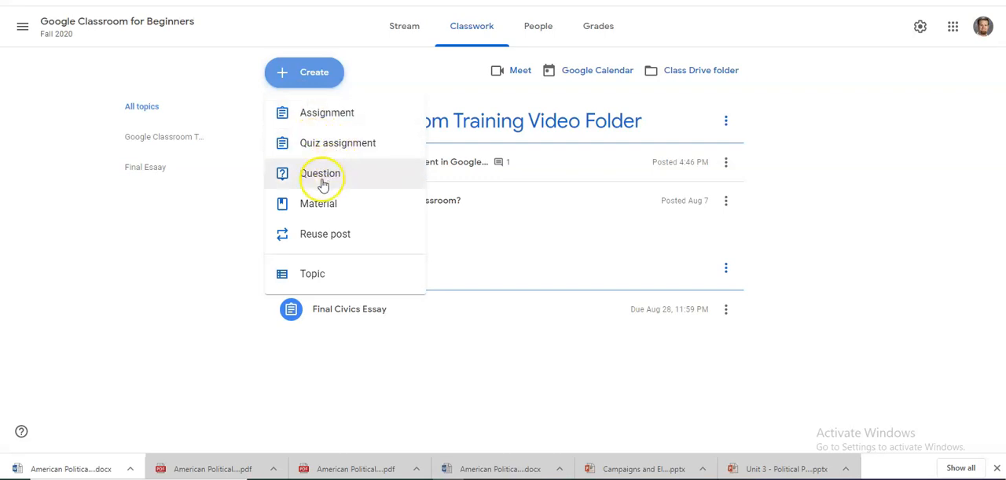
mouse_move(296, 240)
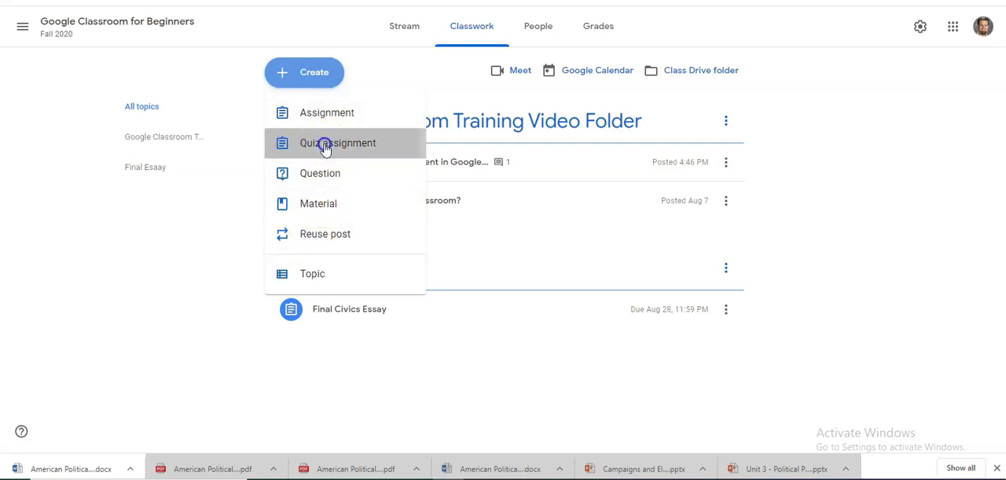
Step: Start a Quiz assignment and open its attached Blank Quiz form in Google Forms
left_click(325, 143)
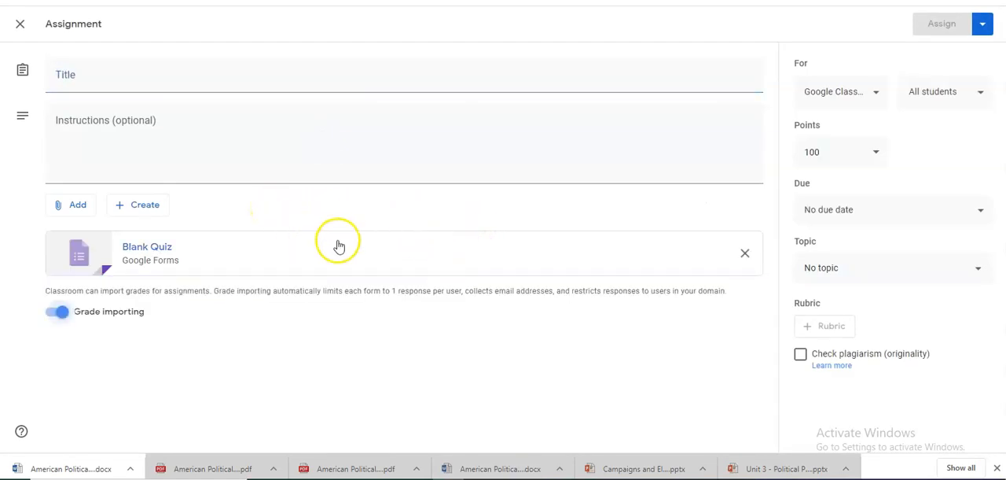
mouse_move(147, 253)
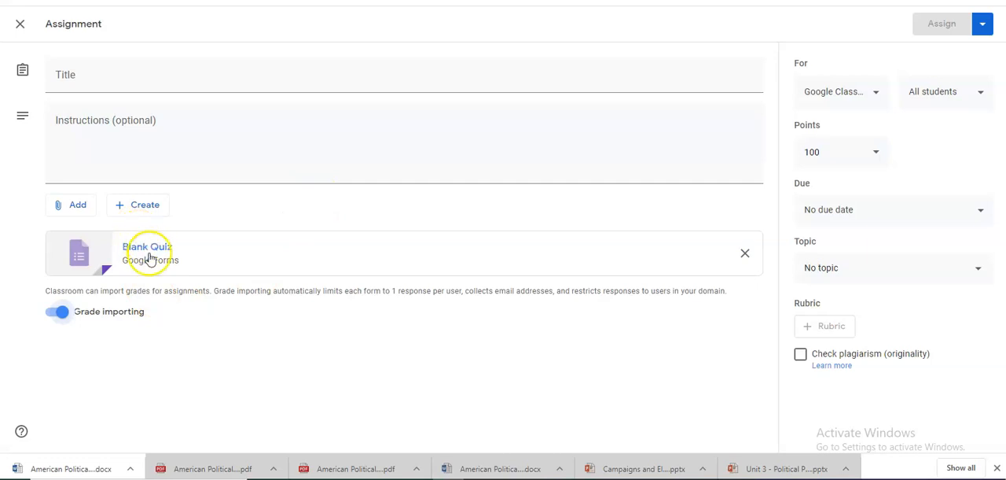
mouse_move(155, 257)
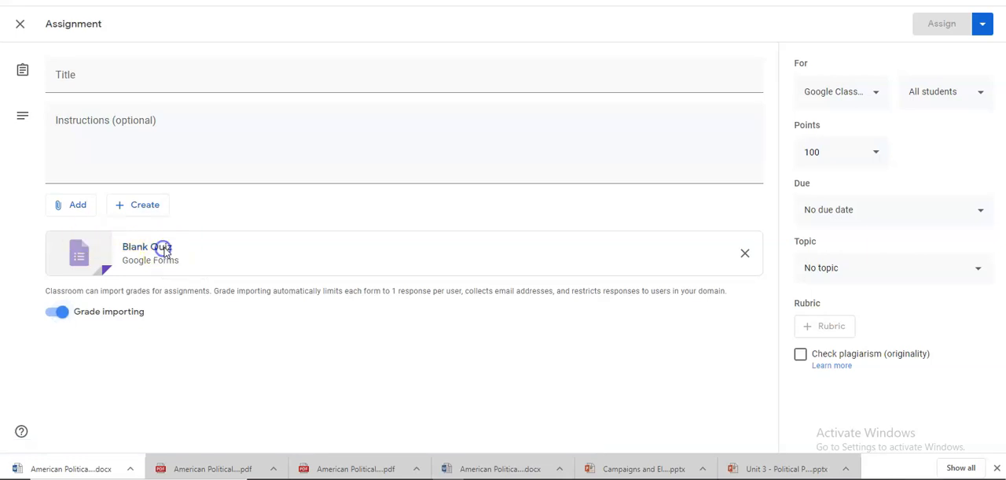
left_click(146, 252)
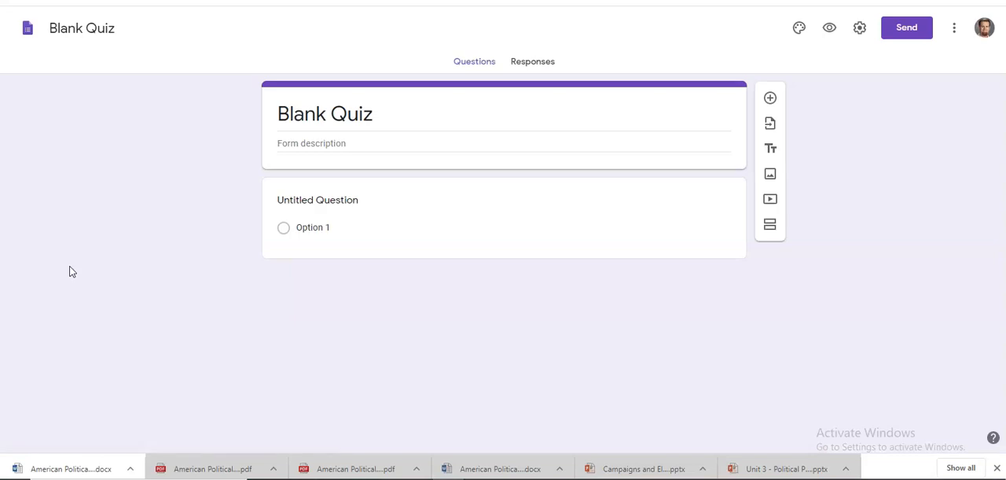
Step: Title the form 'Google Classroom Quiz' with the description '1 Question quiz'
left_click(318, 200)
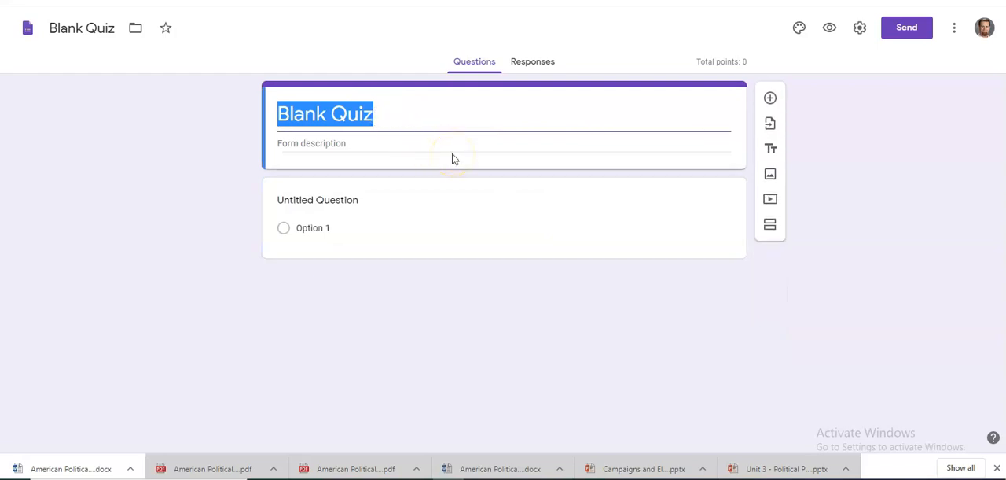
type("Google")
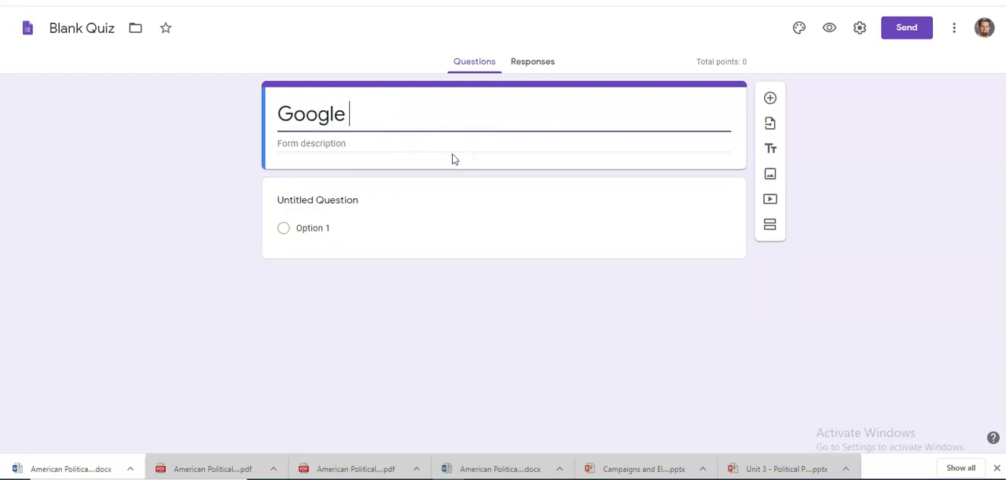
type("Classr")
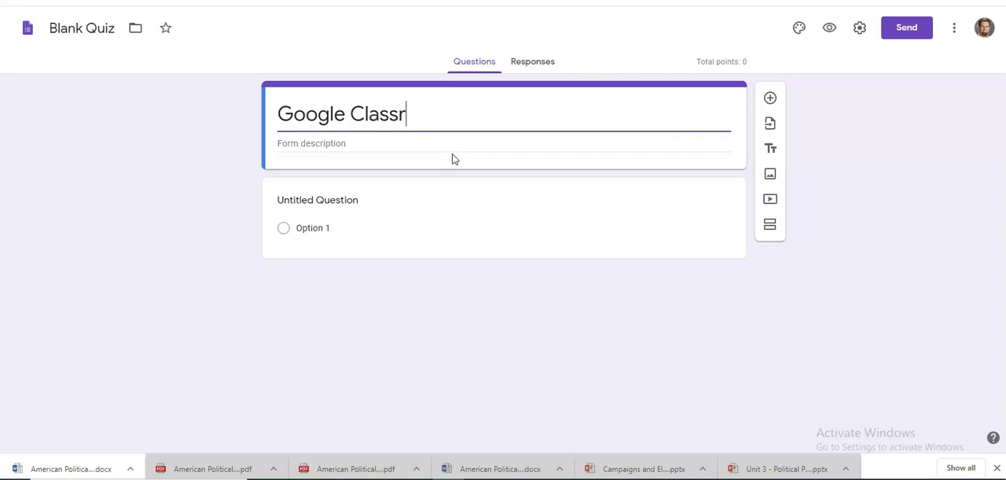
type("oom")
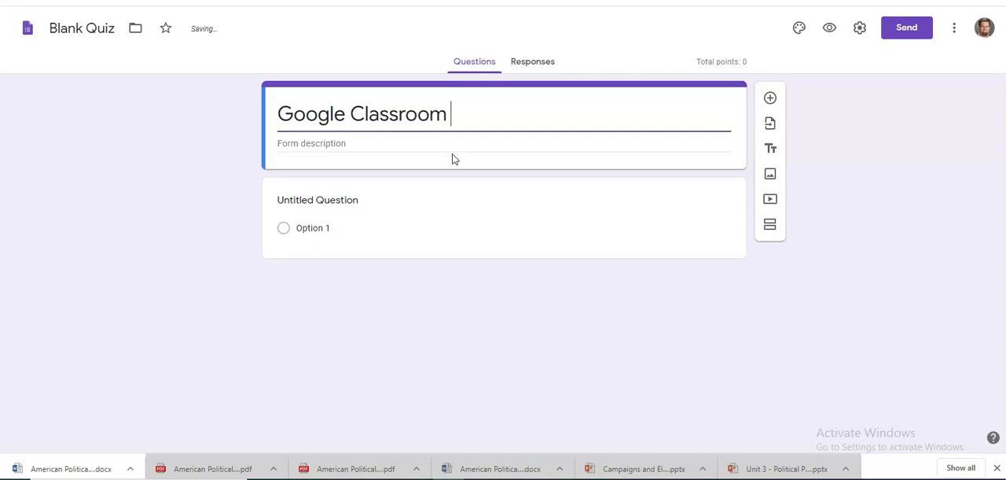
type("Quiz")
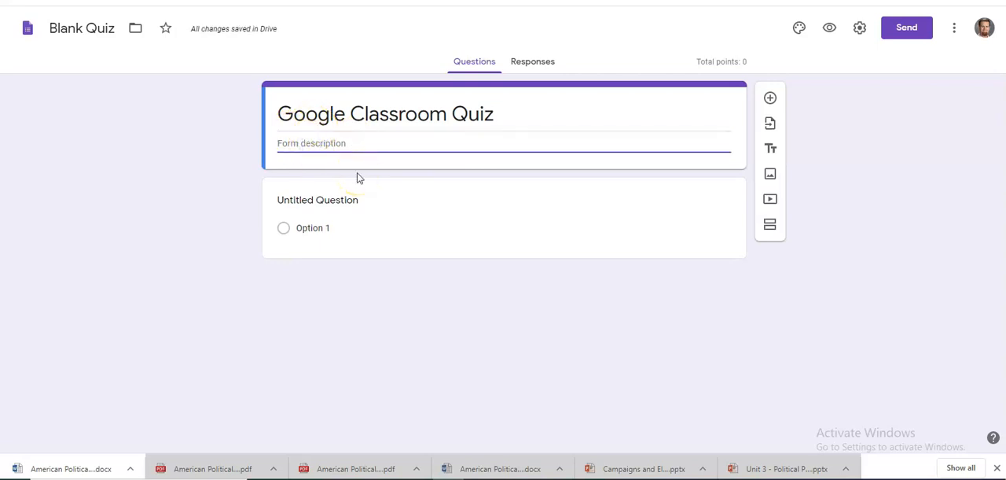
type("1 Questi")
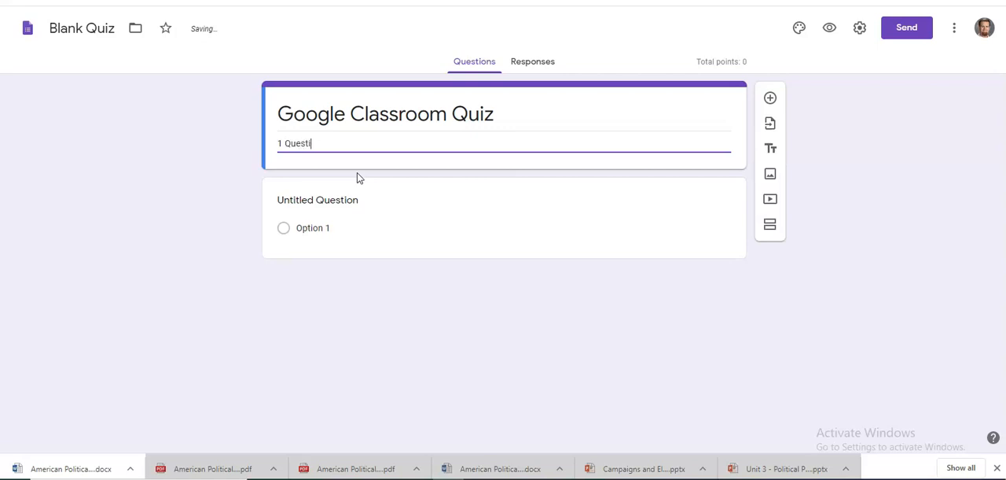
type("on quiz")
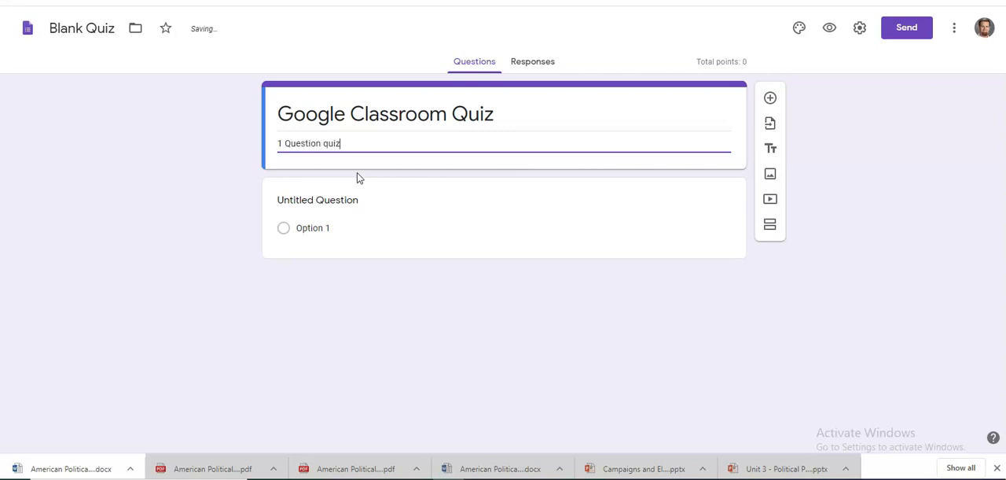
left_click(327, 199)
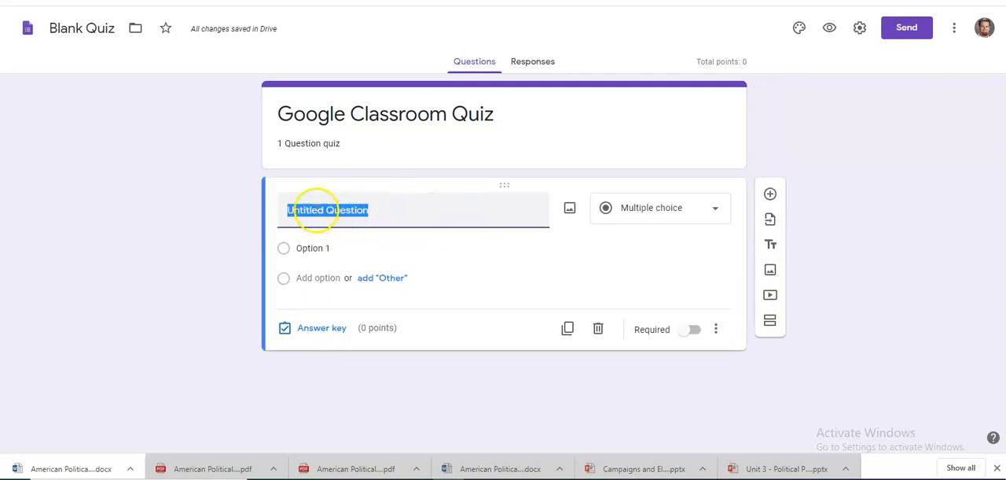
mouse_move(425, 186)
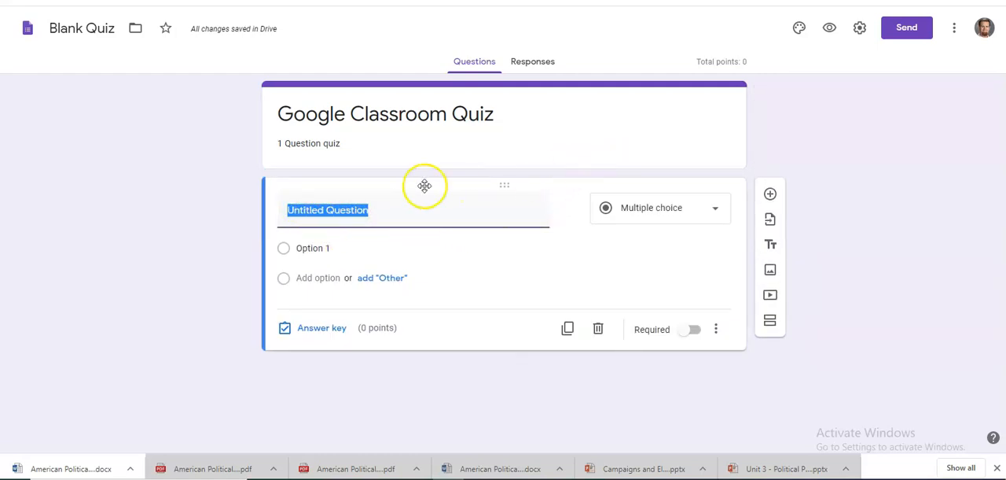
mouse_move(627, 207)
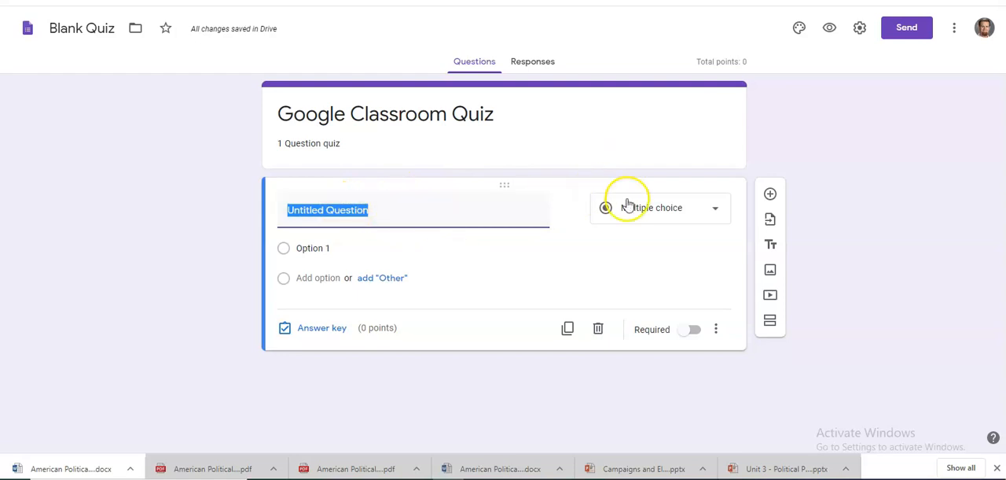
left_click(660, 206)
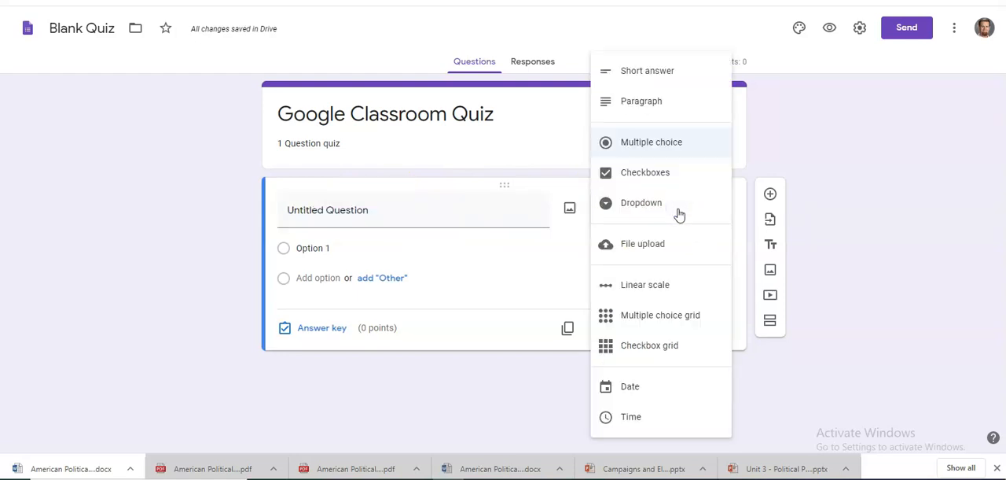
mouse_move(641, 175)
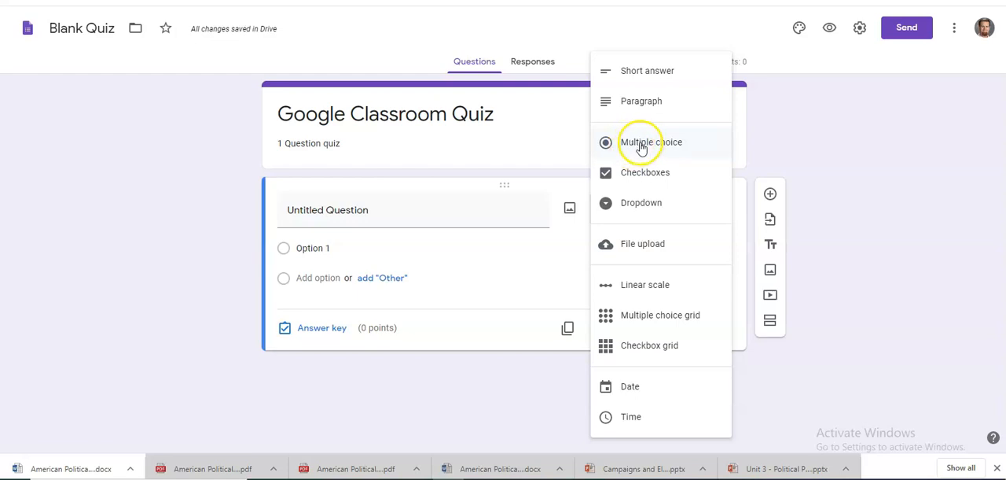
left_click(650, 142)
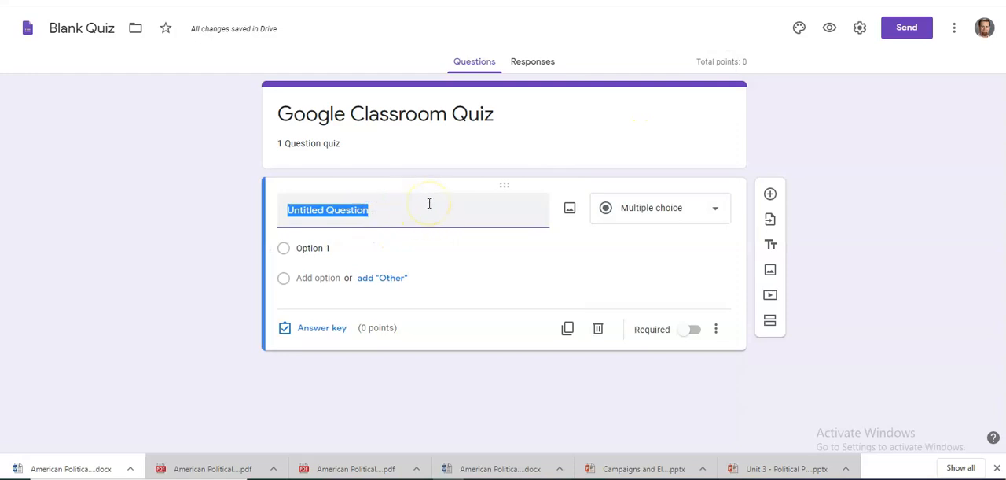
Step: Ask how to join a Google Classroom, with choices Class code, Share the class link via email in Skyward, and Both
type("H")
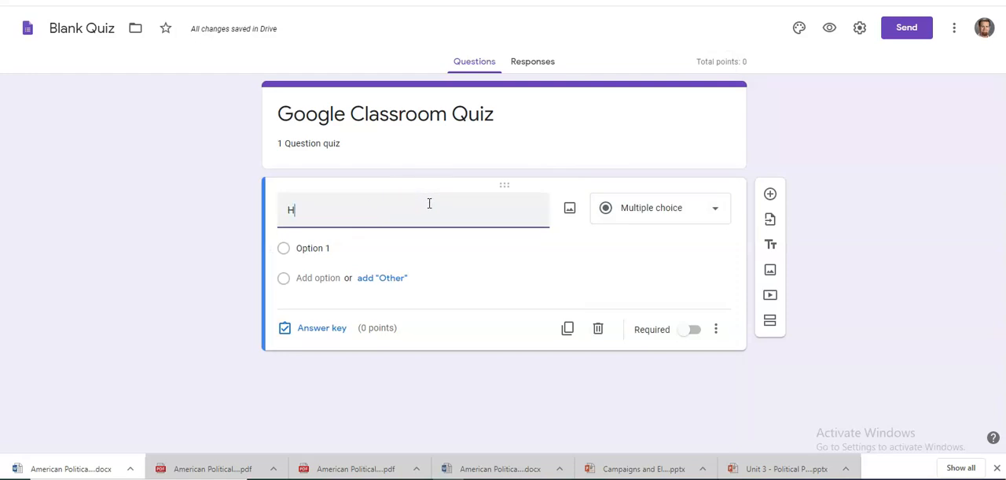
key("Backspace")
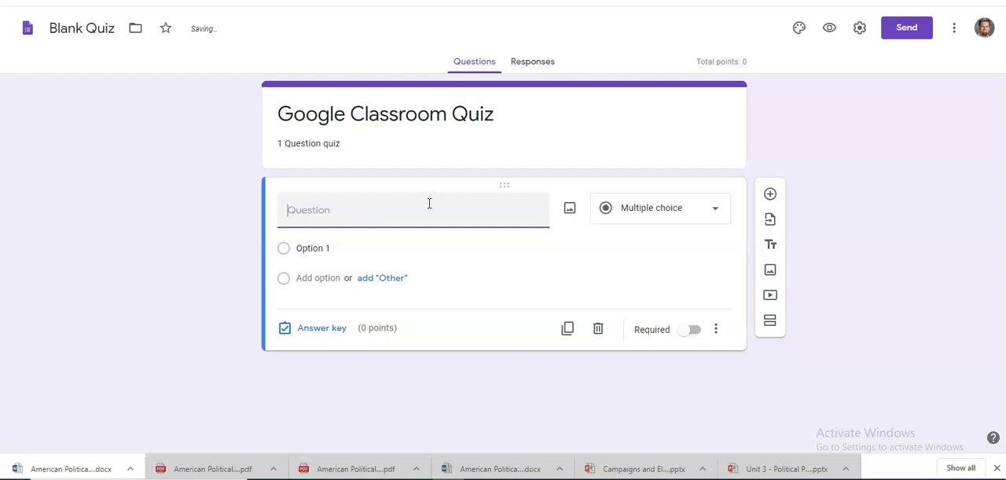
type("How do you join a google classroom")
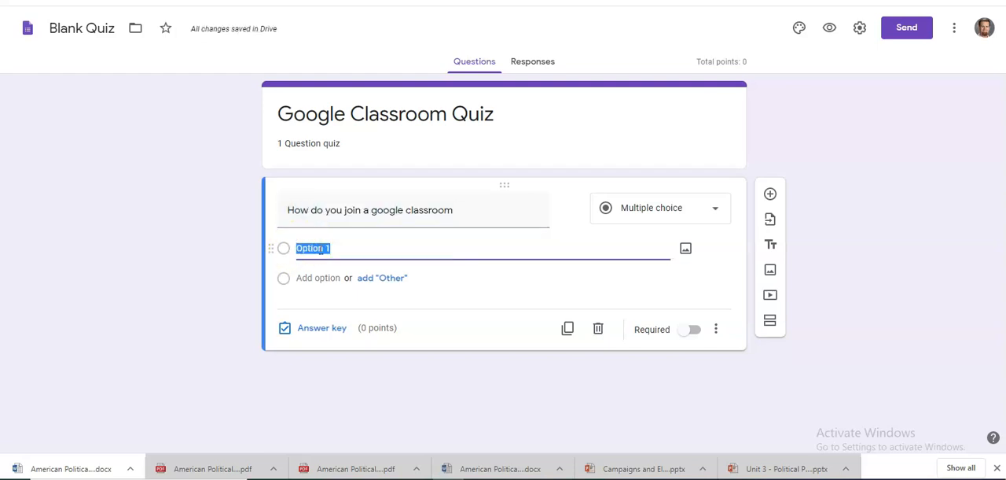
type("Class Co")
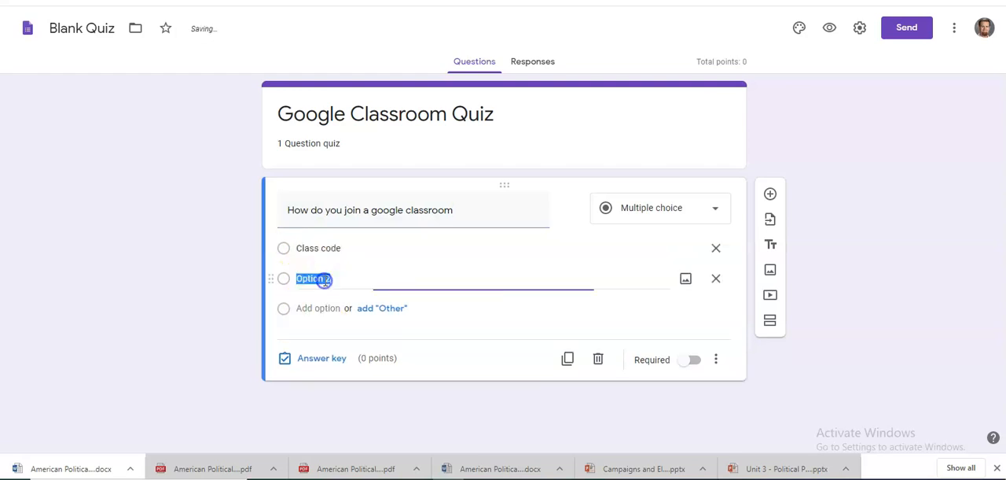
type("Se")
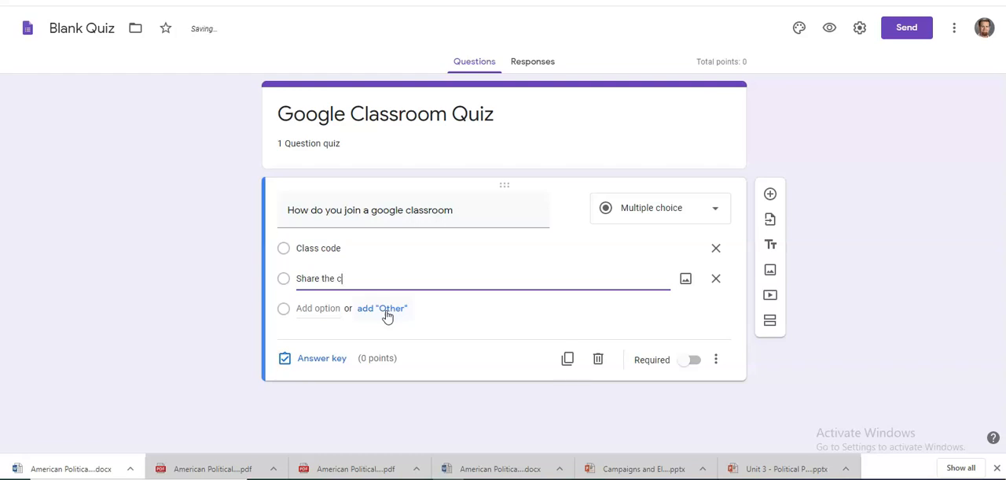
type("lass")
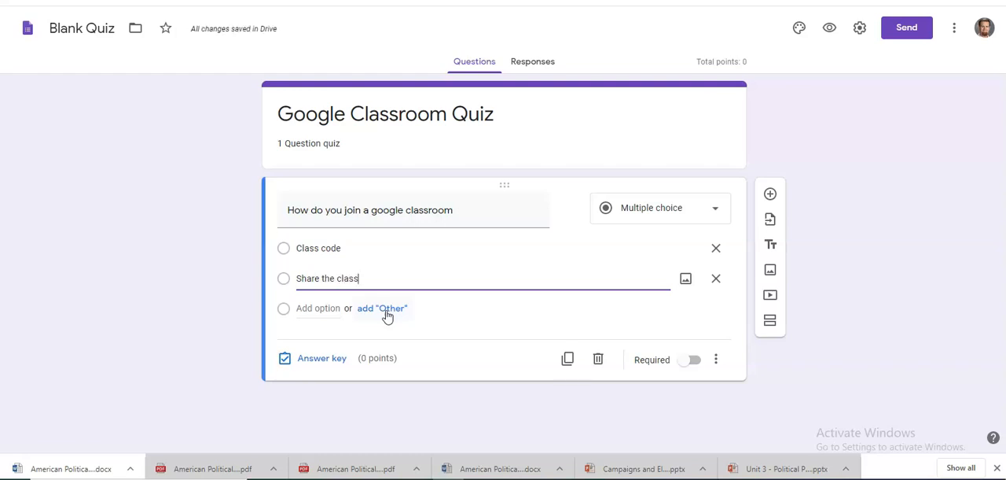
type("link")
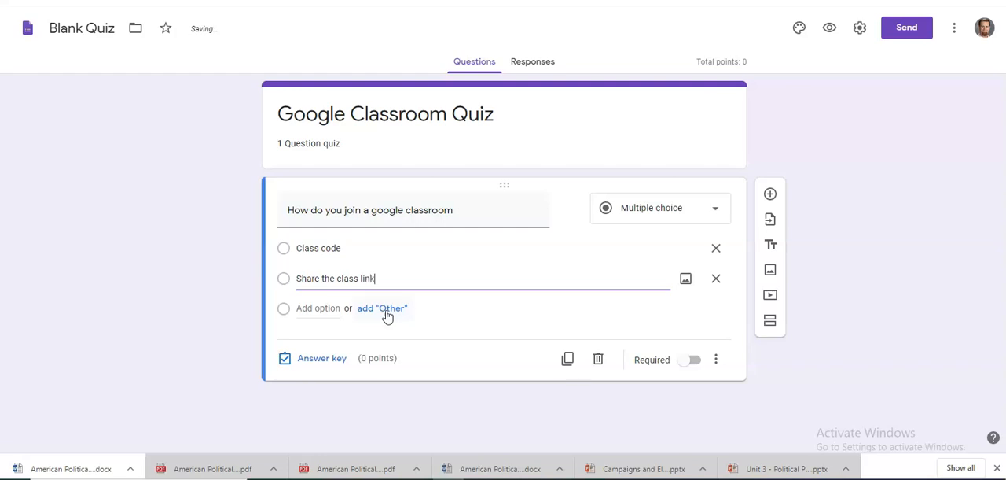
type("via email in sk")
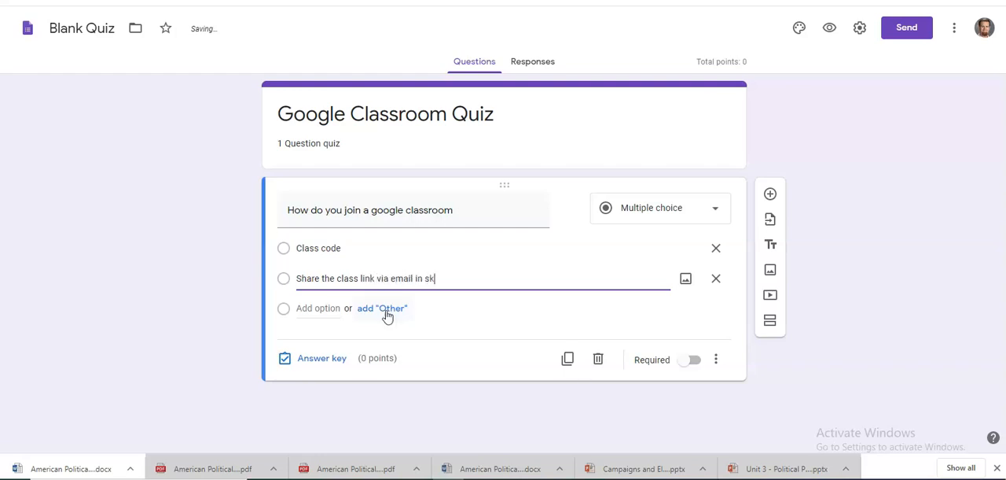
type("yward")
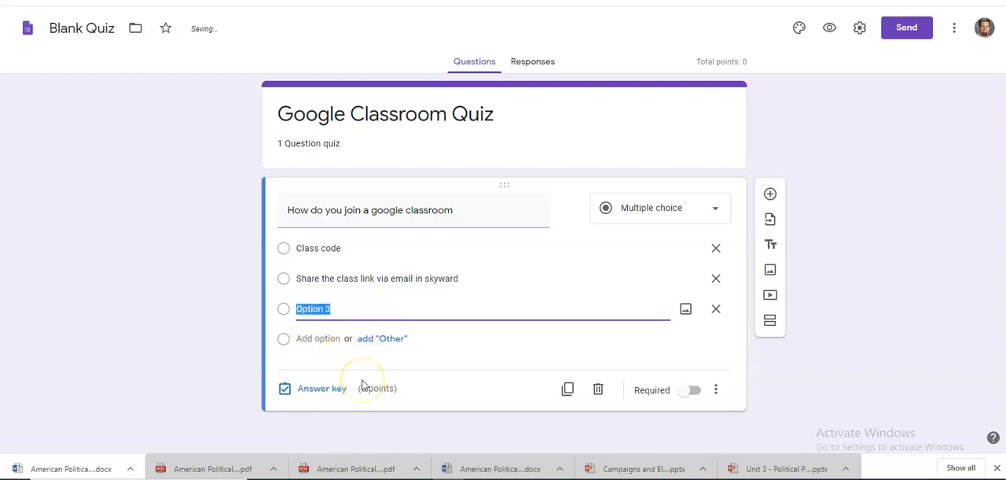
type("Both")
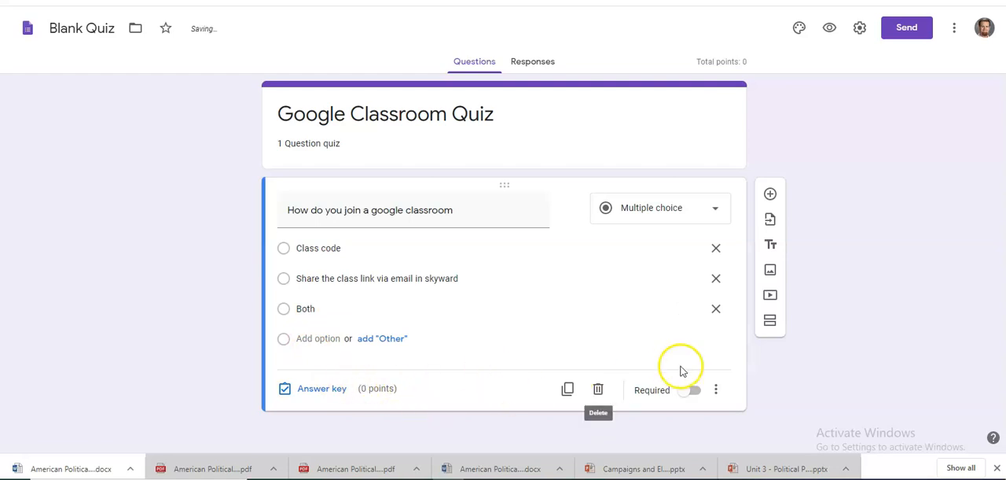
Step: Mark the question required and rename the form file to 'Google Classroom Quiz'
left_click(687, 390)
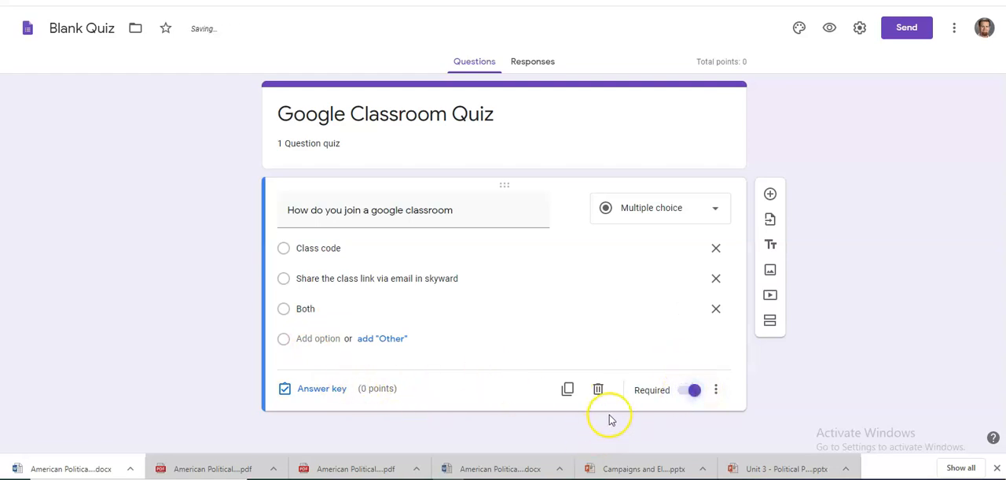
mouse_move(684, 365)
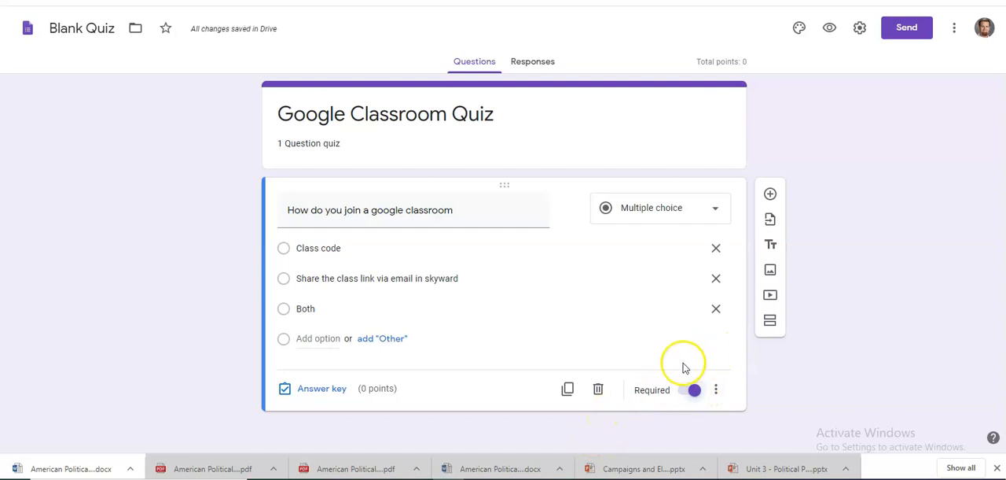
mouse_move(718, 141)
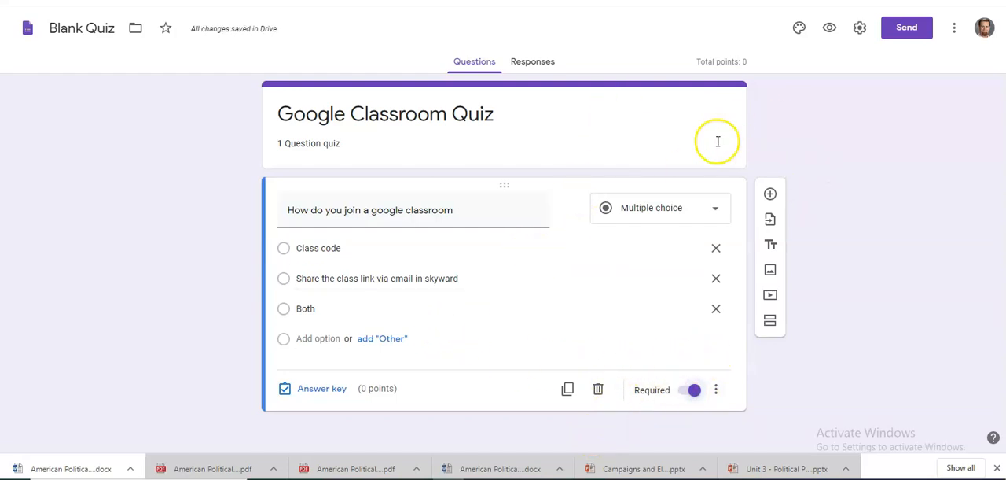
mouse_move(82, 27)
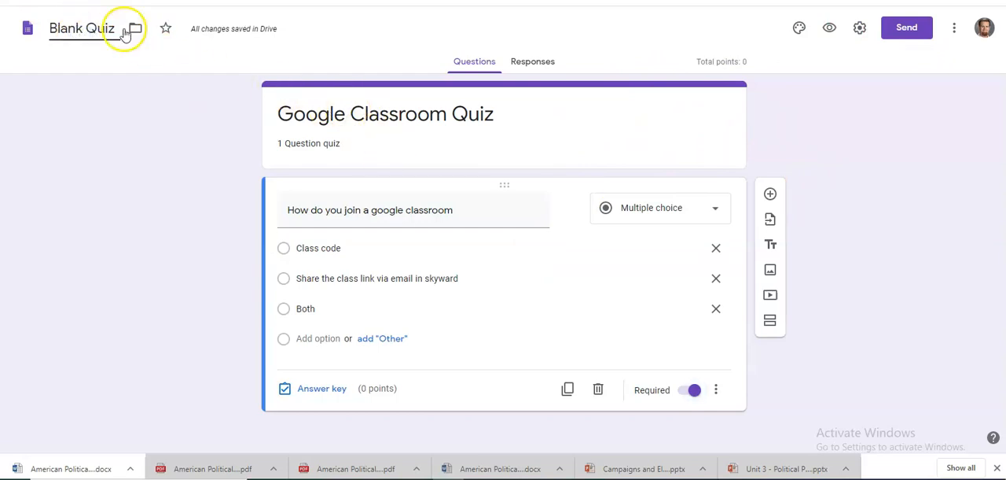
mouse_move(193, 84)
type("Google Classroom")
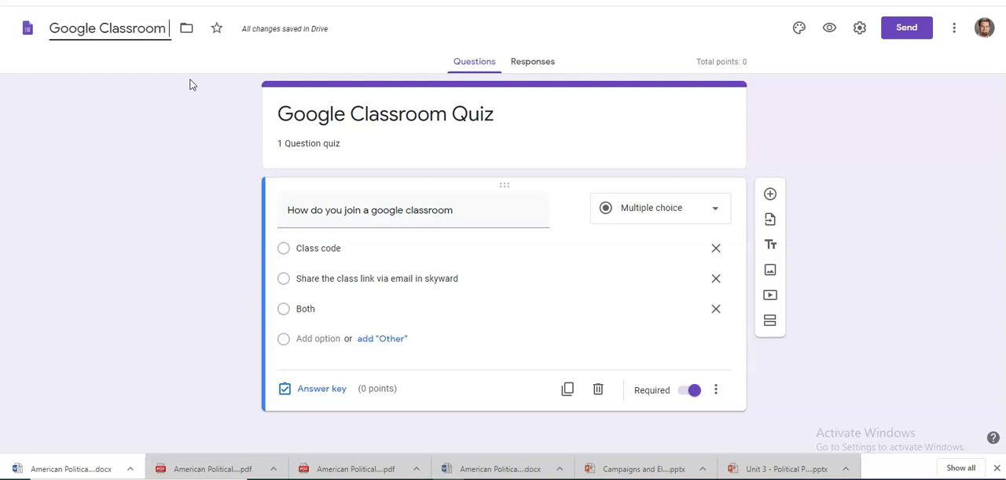
type("Quiz")
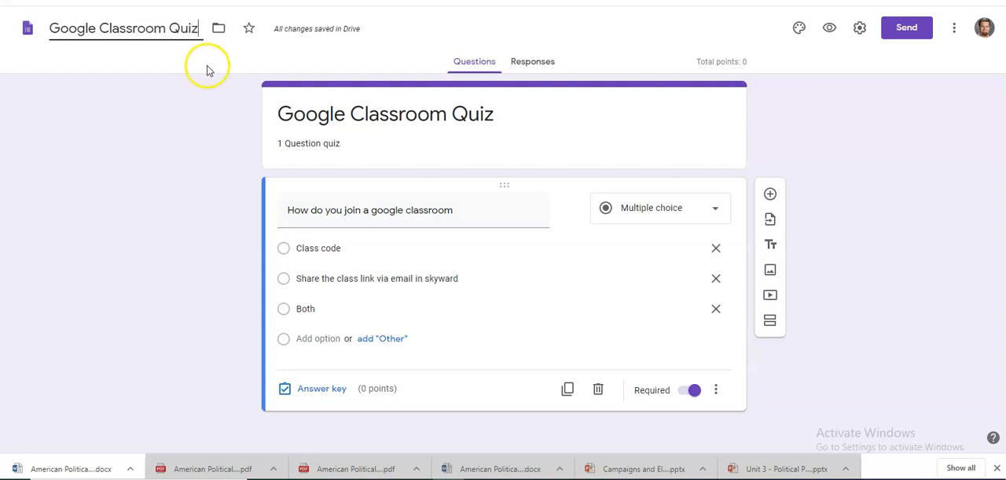
mouse_move(913, 27)
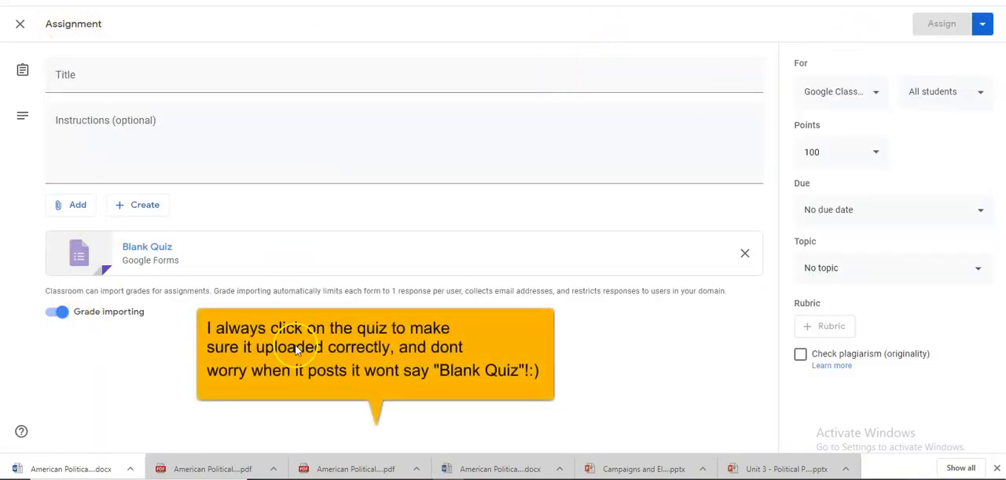
Step: Check the attached quiz, assign it, and expand the posted Google Classroom Quiz
left_click(147, 252)
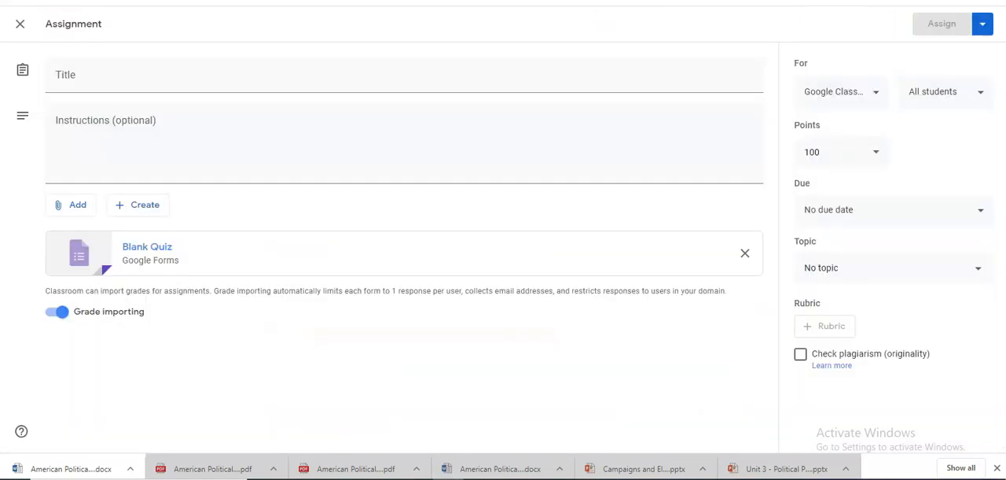
mouse_move(396, 244)
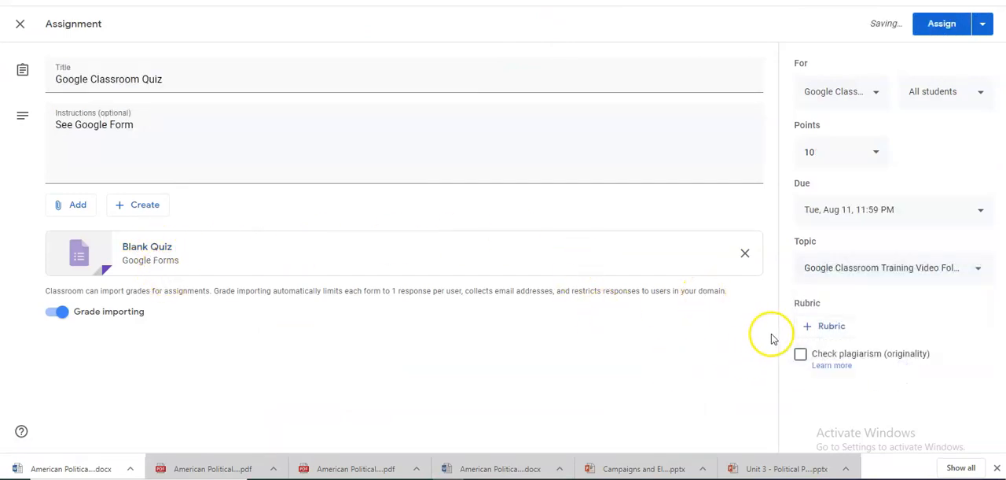
left_click(943, 23)
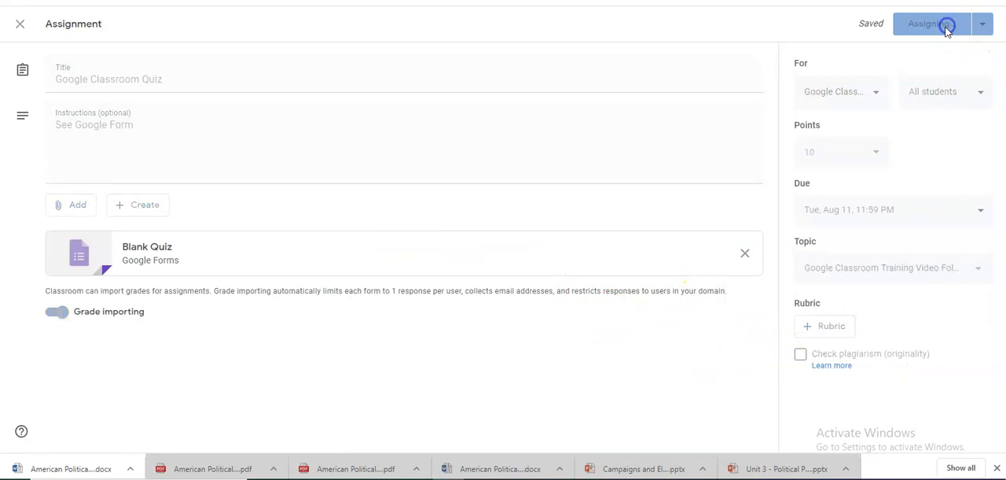
left_click(933, 25)
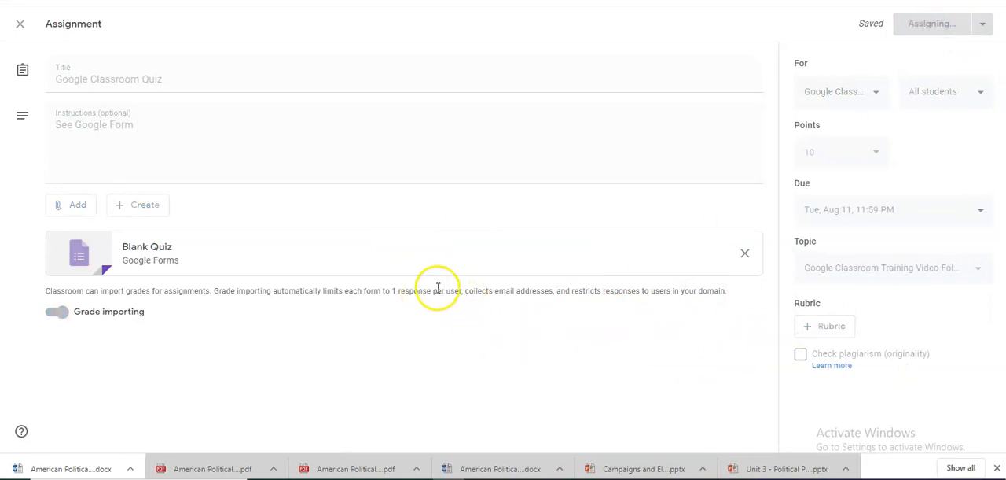
left_click(940, 23)
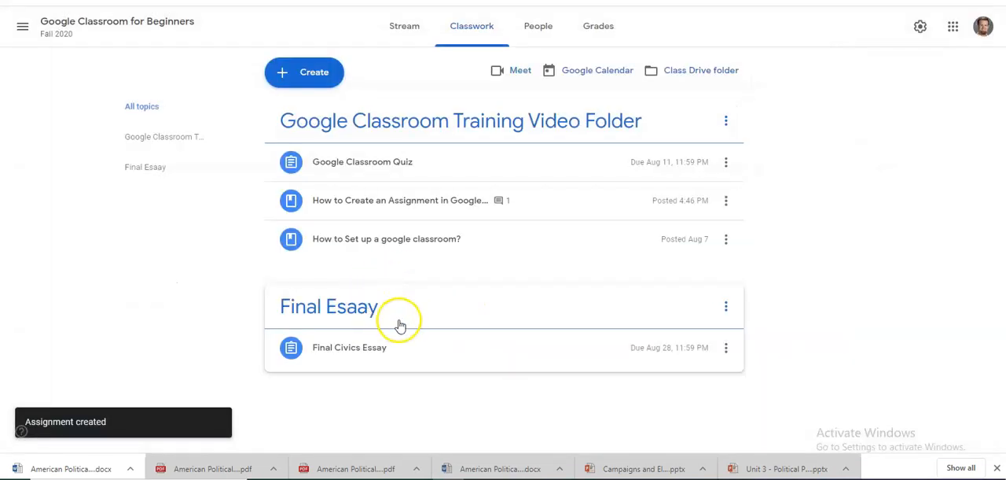
left_click(380, 161)
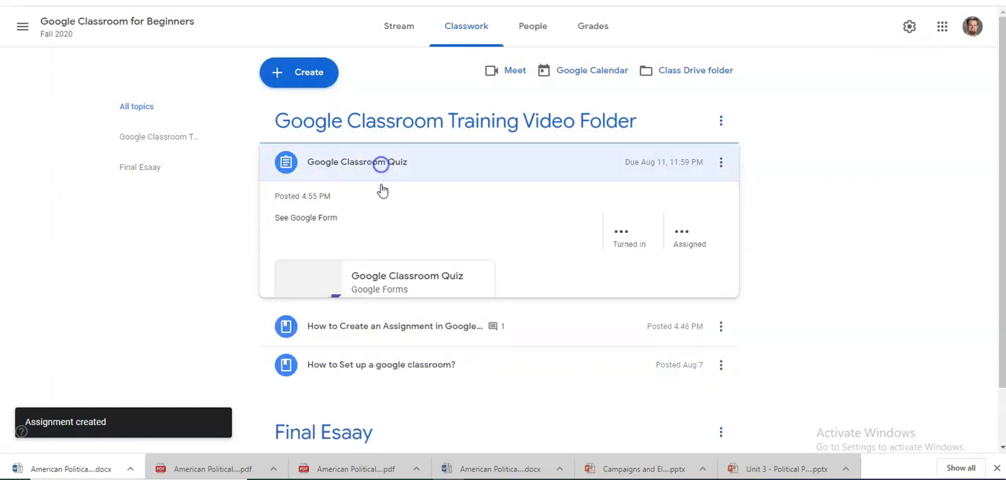
left_click(370, 162)
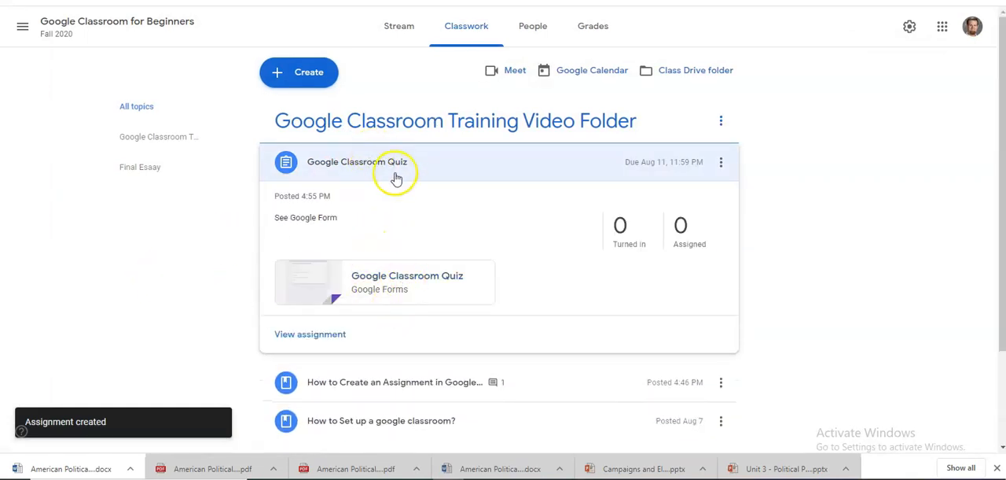